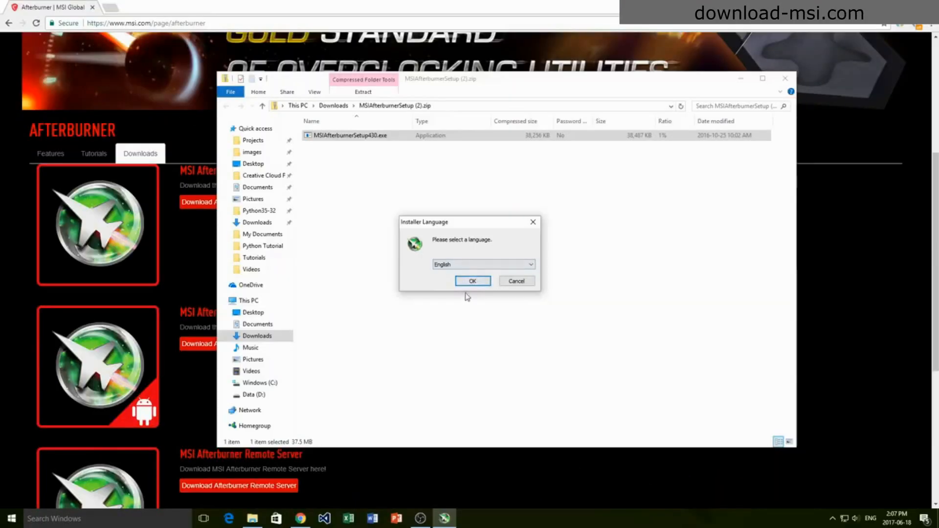
Run the installer in English, accept the license, and reach the component selection page
click(472, 281)
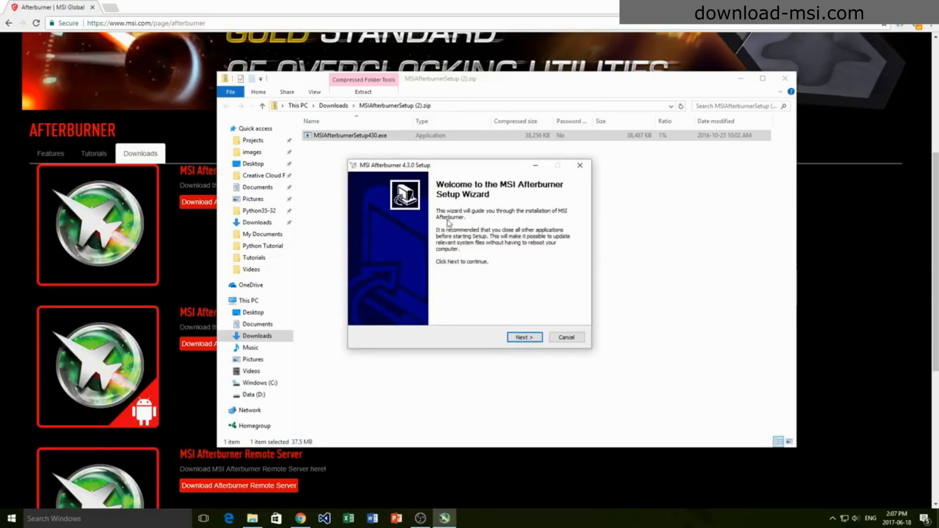
click(523, 336)
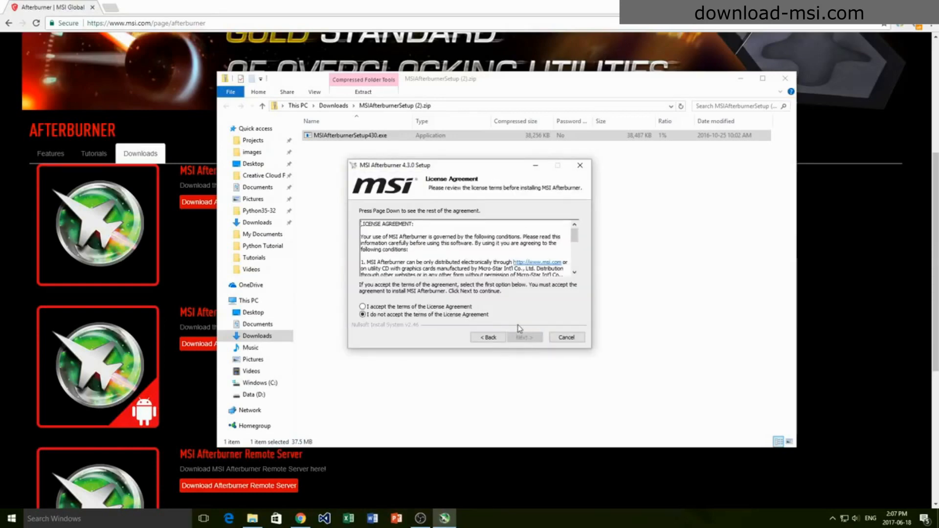
click(362, 306)
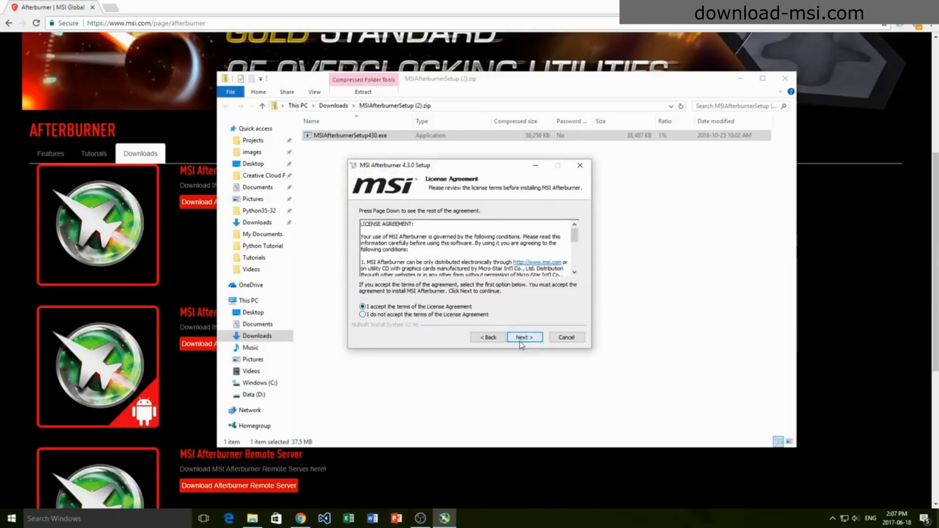
click(523, 337)
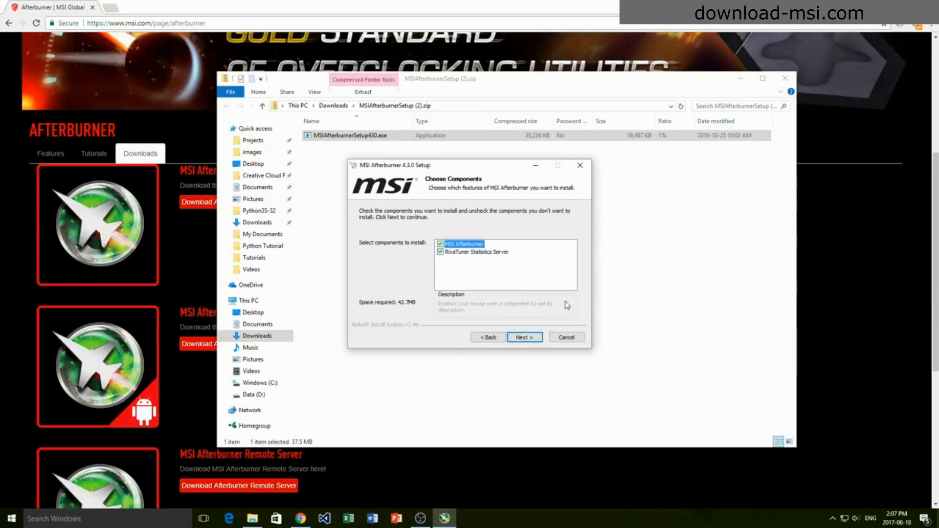
mouse_move(553, 311)
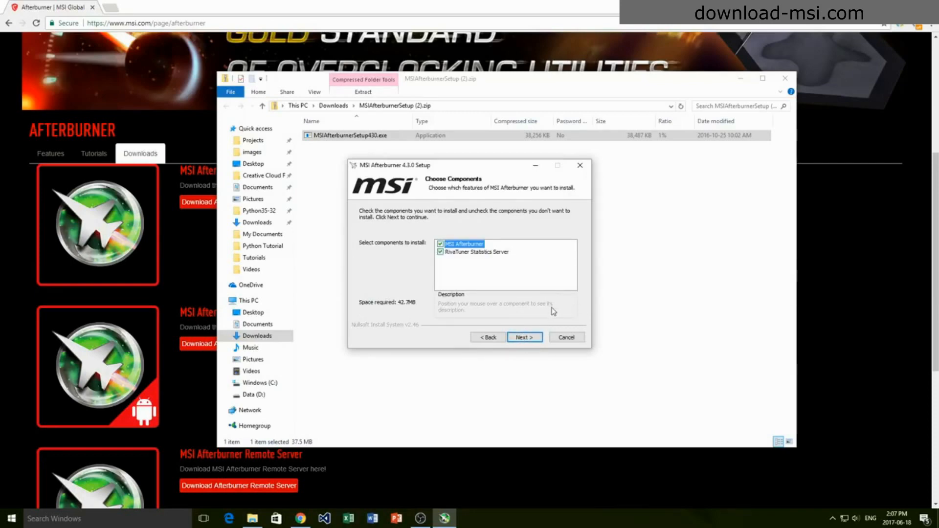
mouse_move(500, 263)
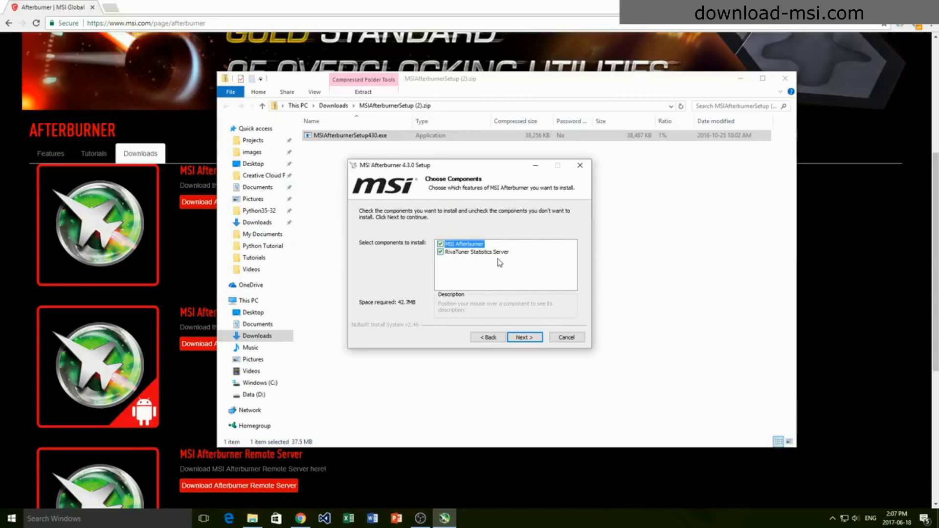
mouse_move(441, 256)
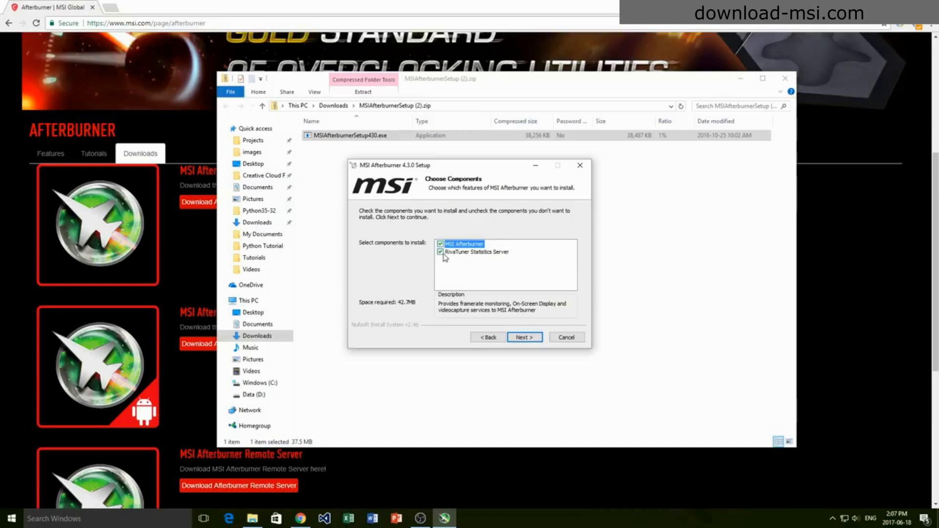
mouse_move(578, 201)
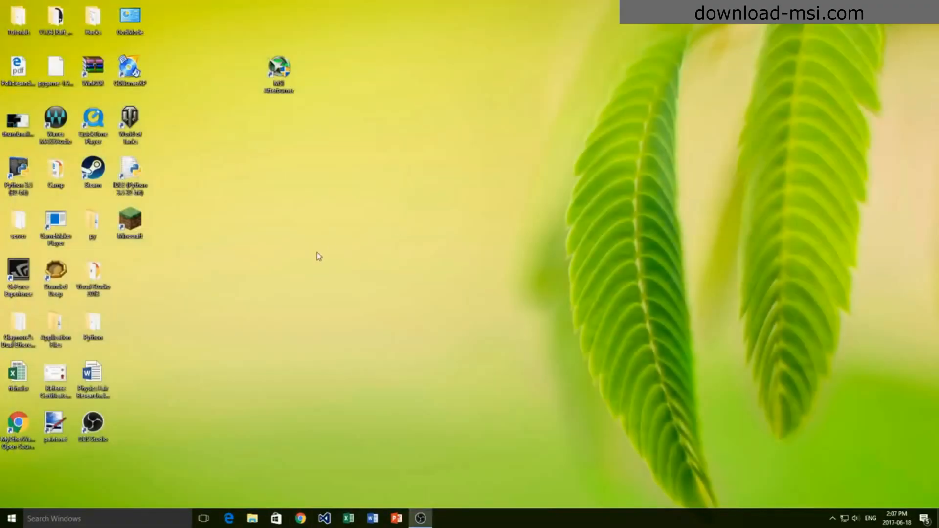
Move the MSI Afterburner desktop shortcut lower and launch the program from it
drag(278, 75, 279, 175)
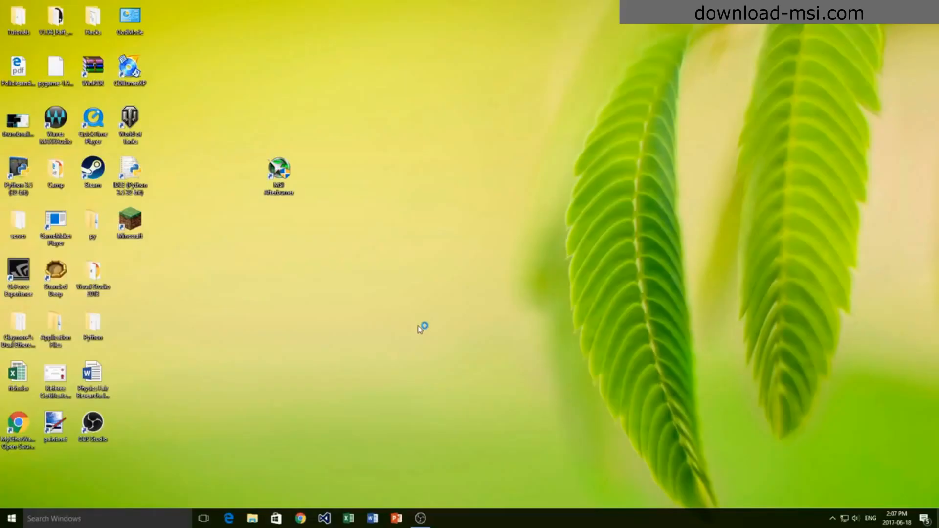
double_click(278, 169)
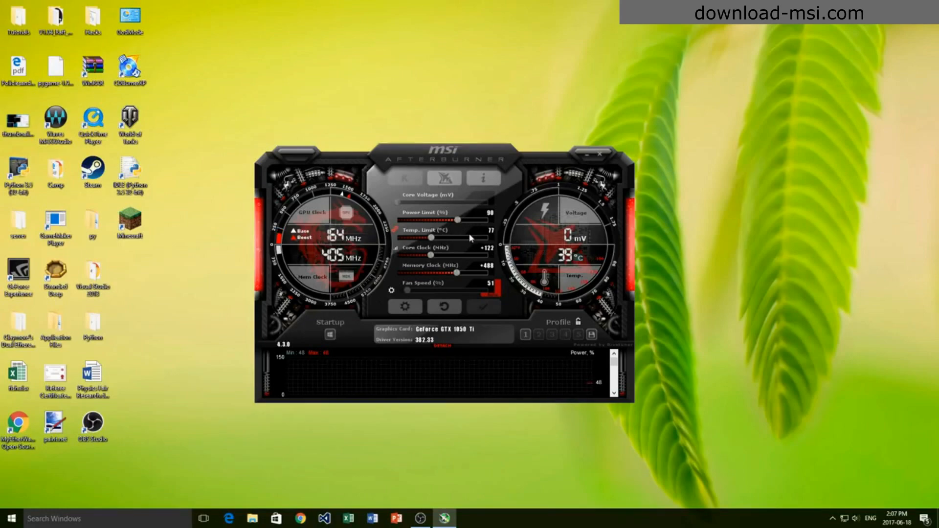
mouse_move(479, 232)
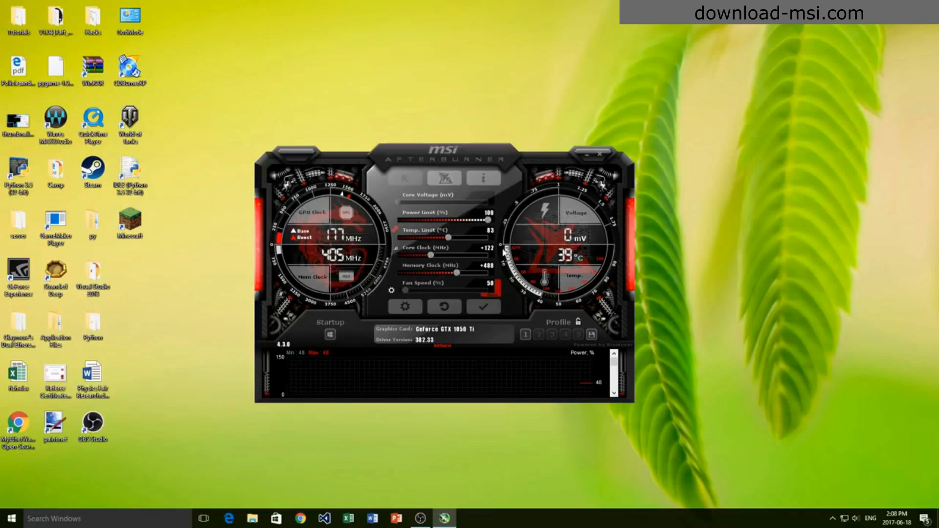
mouse_move(502, 256)
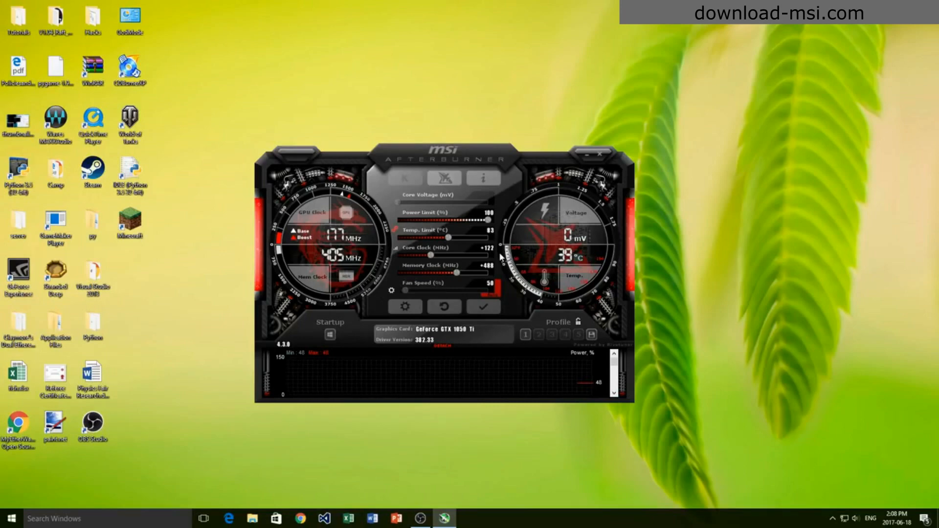
mouse_move(461, 241)
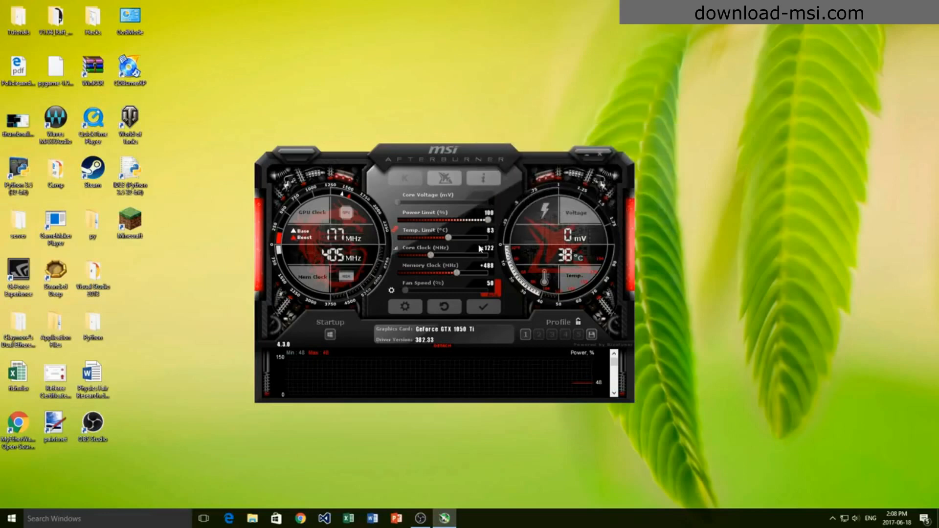
mouse_move(474, 255)
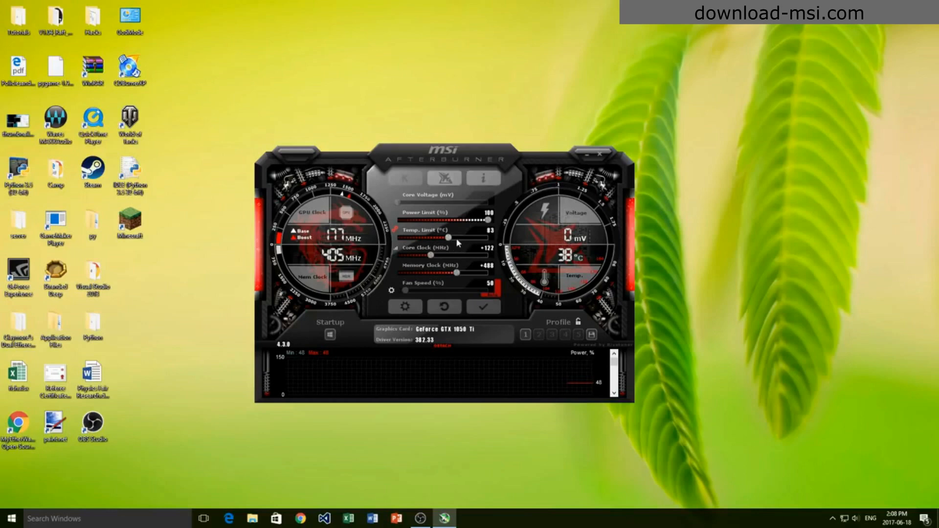
mouse_move(466, 239)
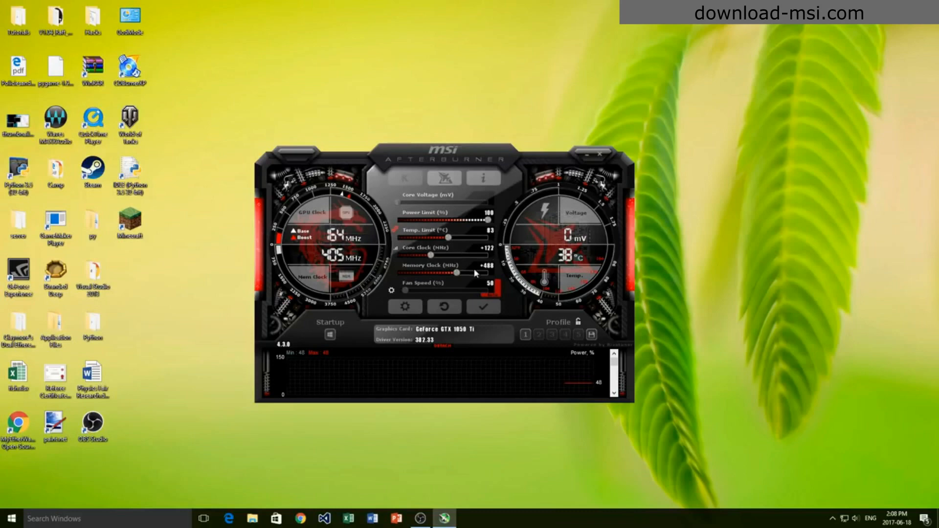
mouse_move(440, 259)
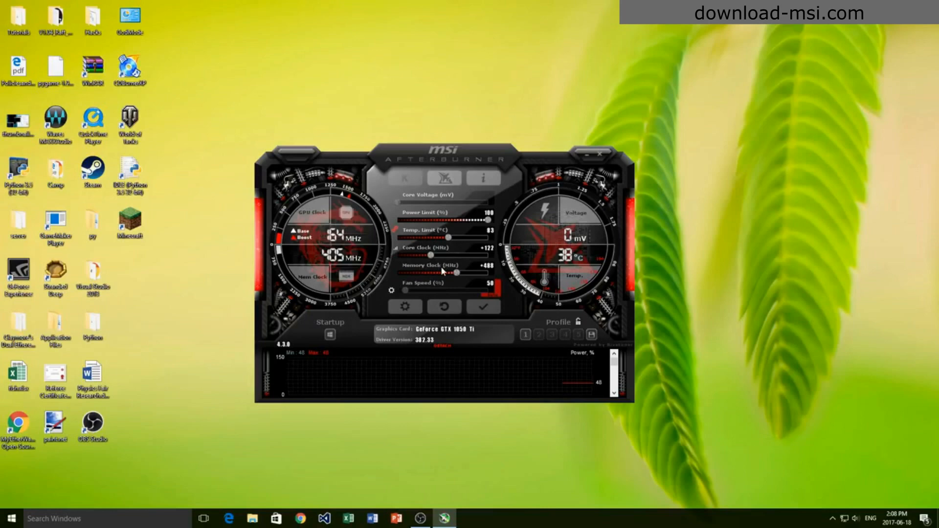
mouse_move(461, 270)
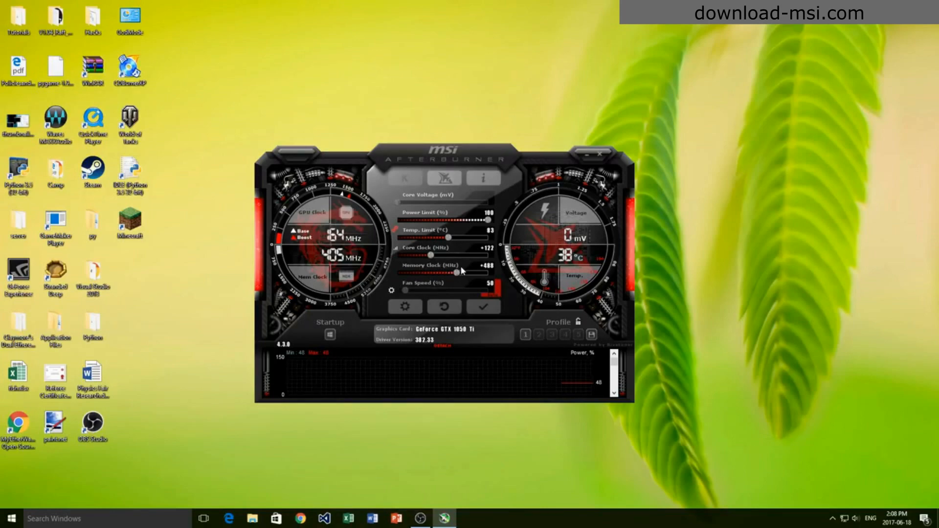
mouse_move(363, 245)
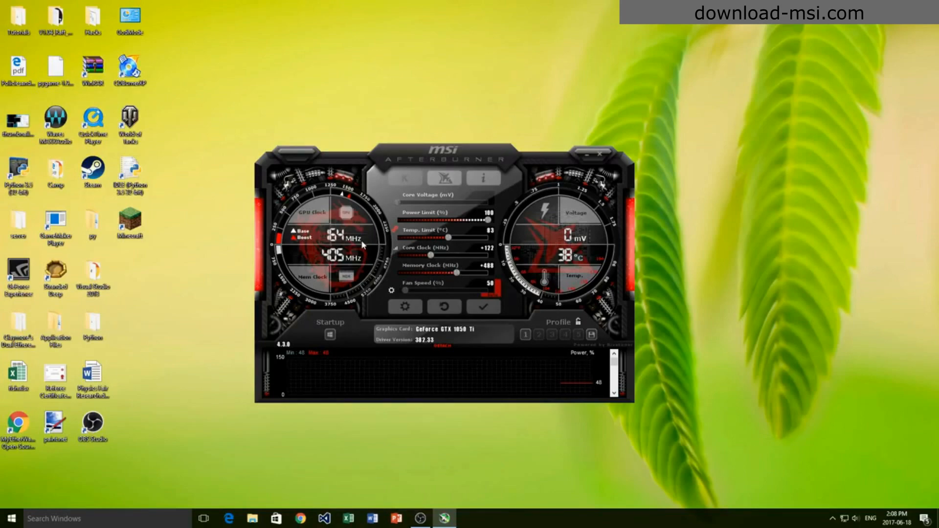
mouse_move(518, 288)
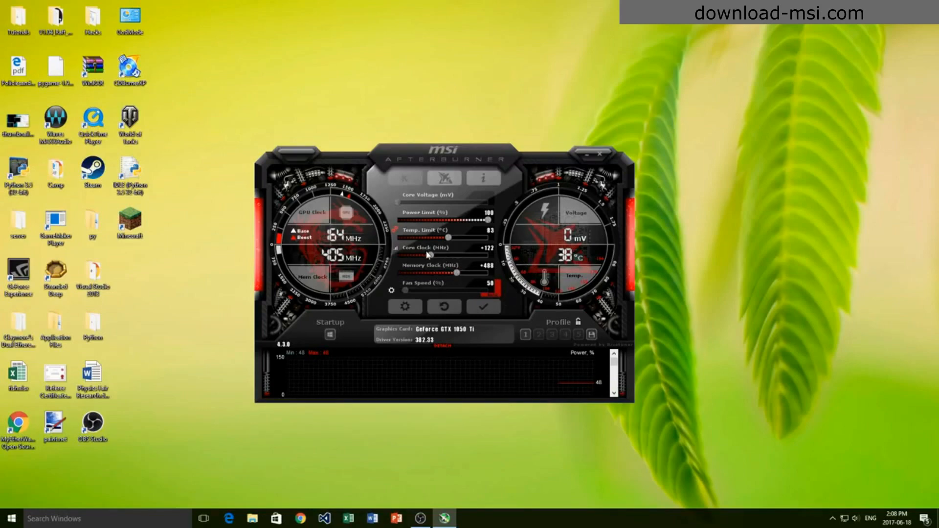
mouse_move(471, 265)
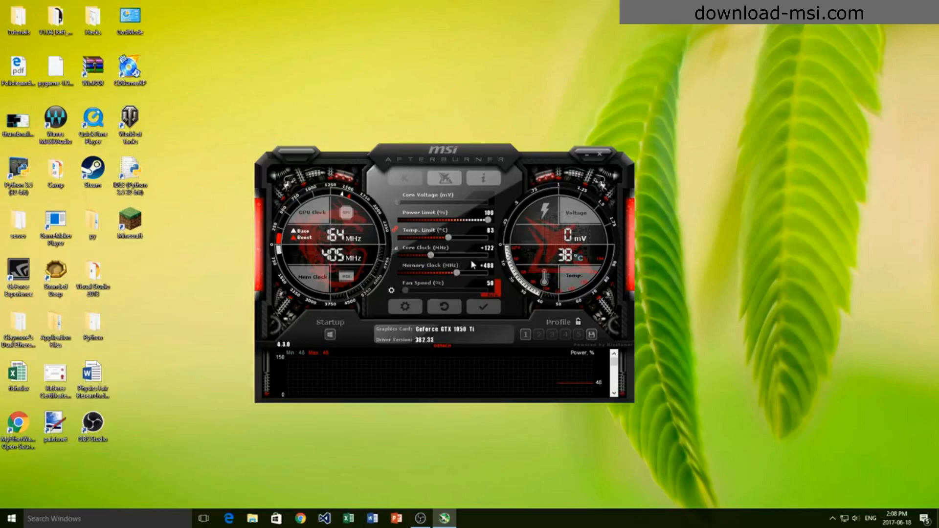
mouse_move(493, 255)
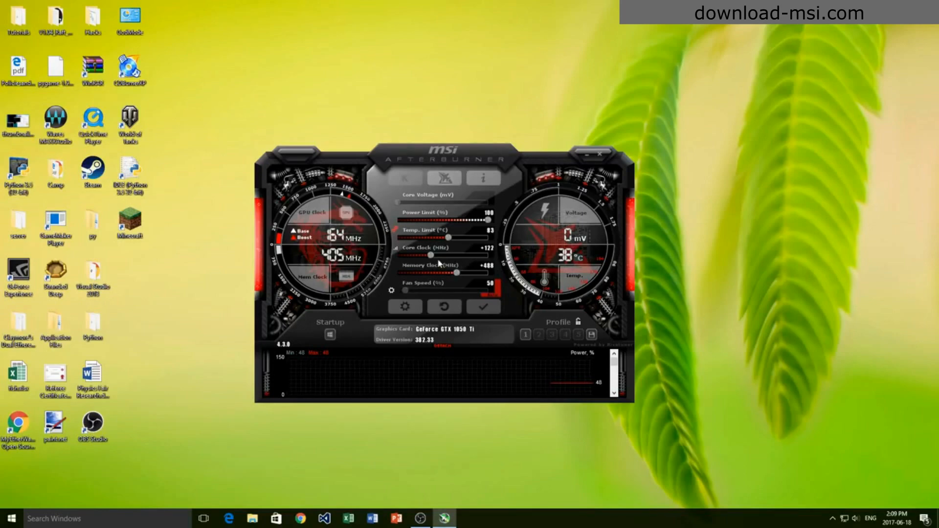
mouse_move(464, 266)
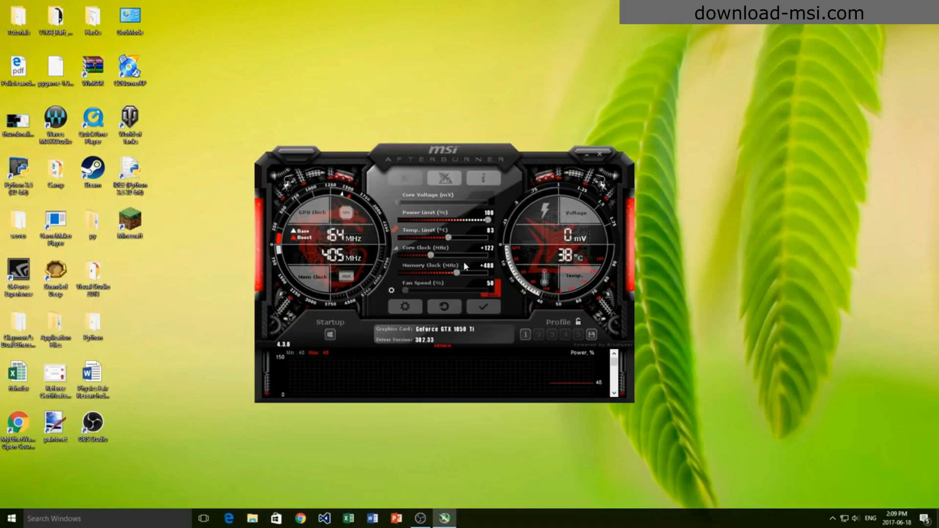
mouse_move(480, 258)
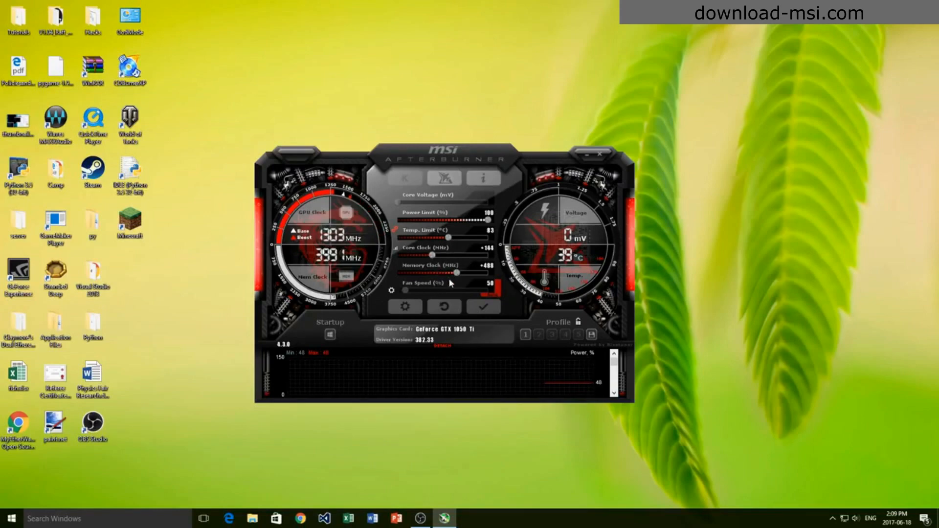
mouse_move(459, 294)
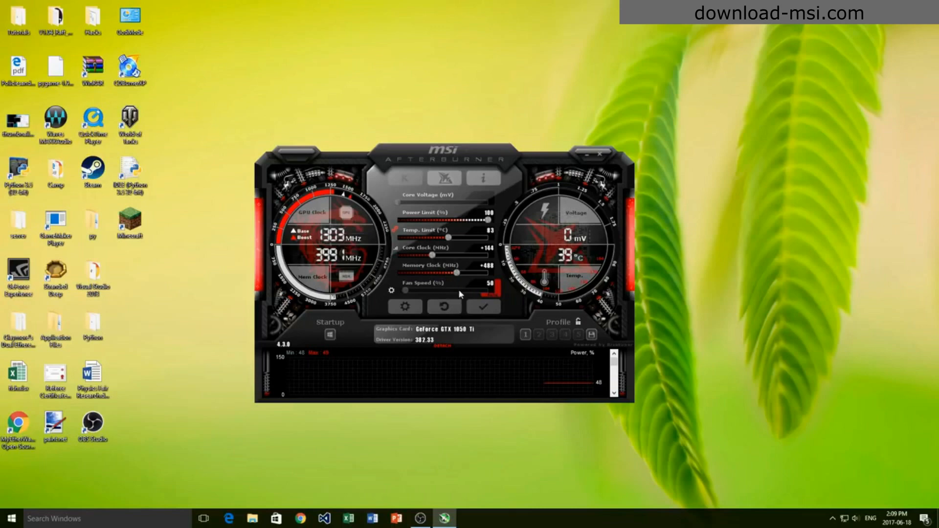
mouse_move(461, 270)
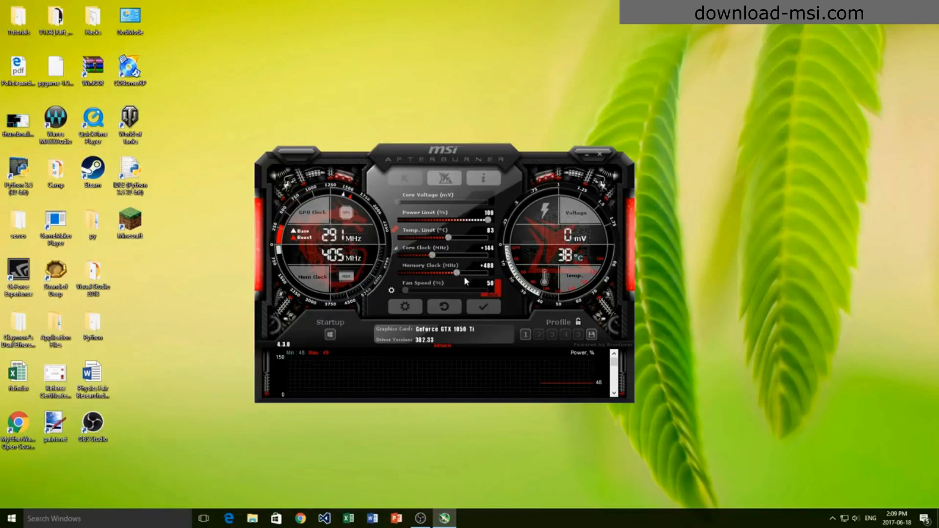
mouse_move(492, 272)
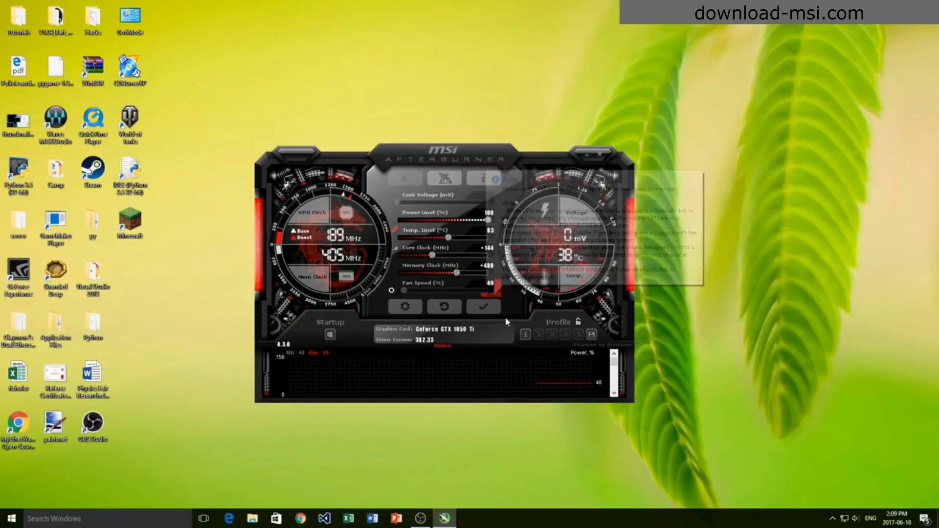
mouse_move(509, 318)
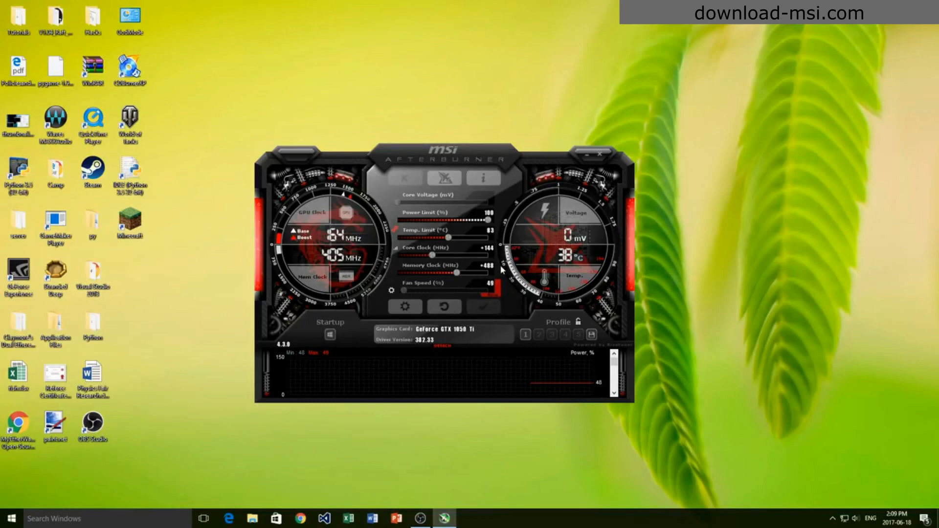
mouse_move(591, 193)
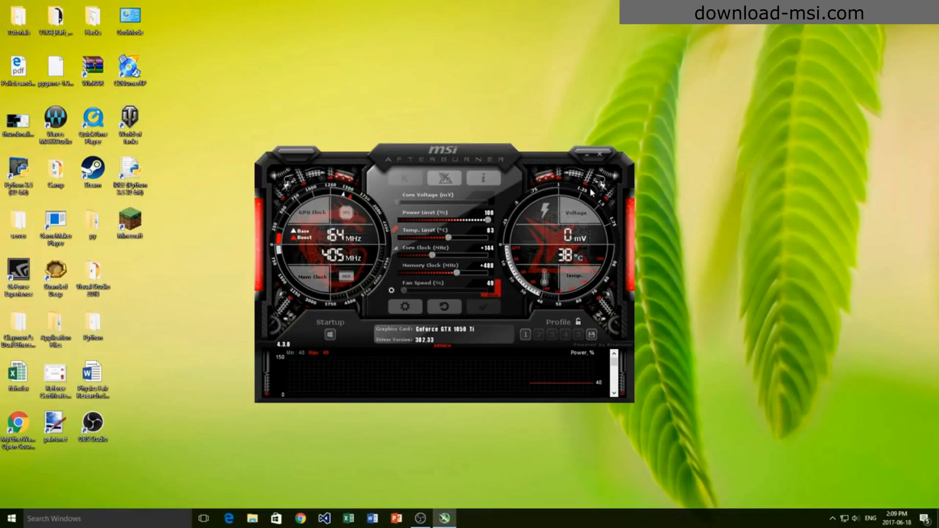
mouse_move(619, 257)
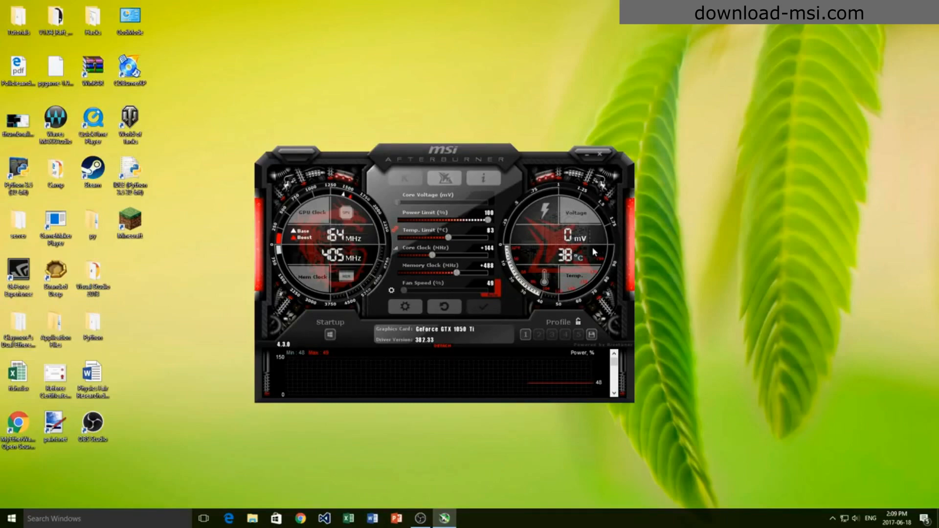
mouse_move(601, 251)
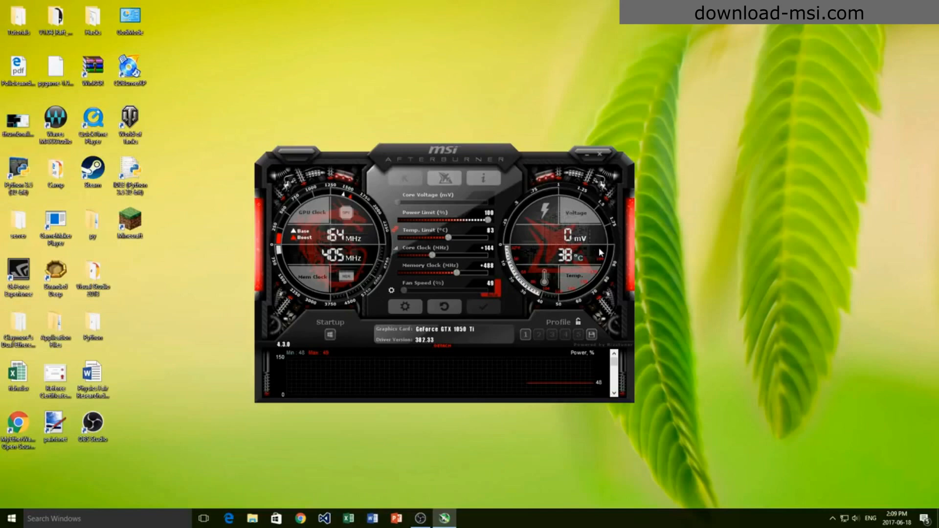
mouse_move(551, 274)
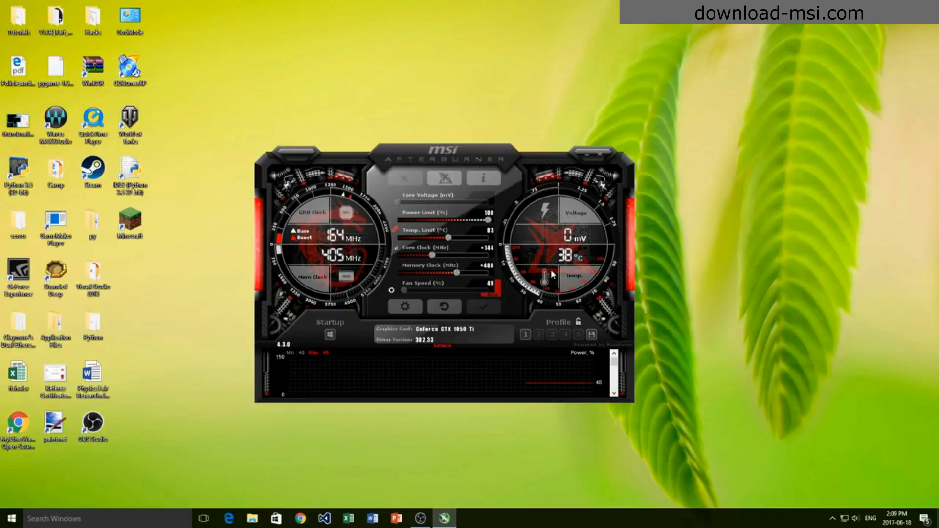
mouse_move(532, 313)
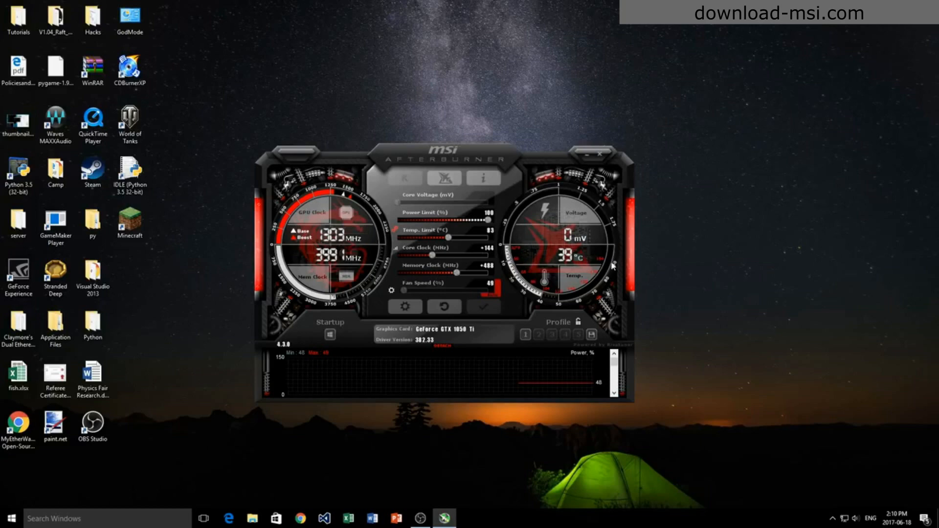
mouse_move(591, 241)
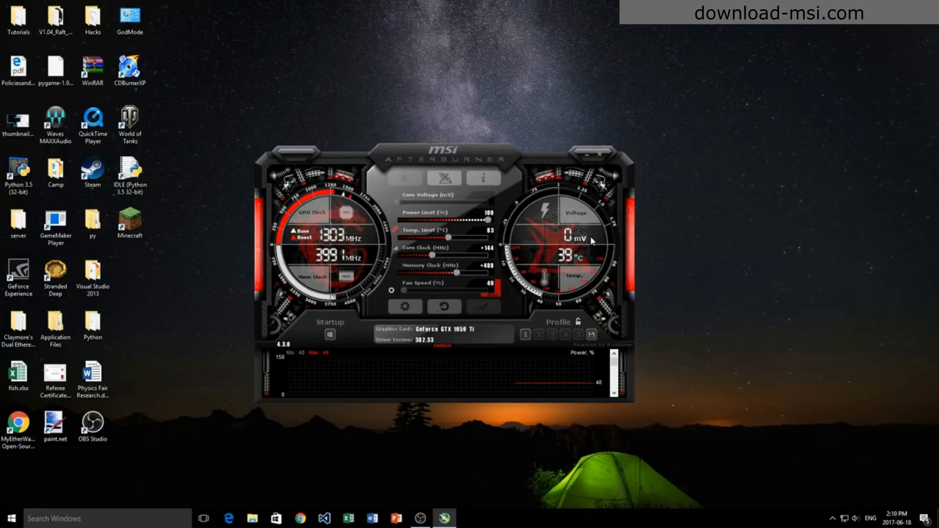
mouse_move(552, 227)
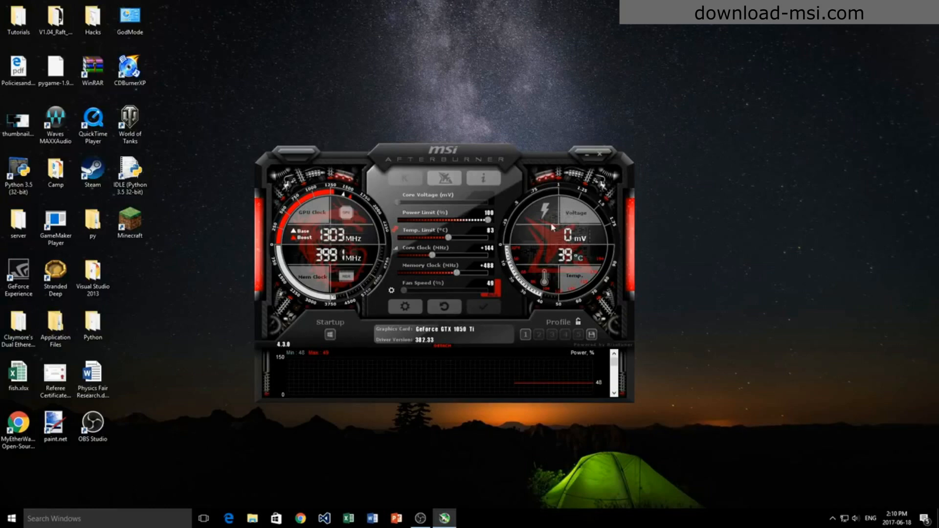
mouse_move(532, 275)
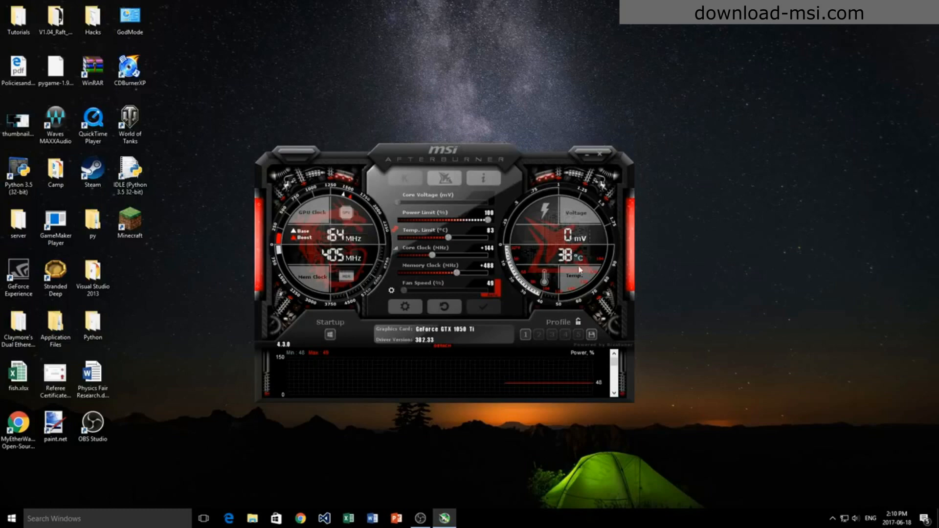
mouse_move(472, 272)
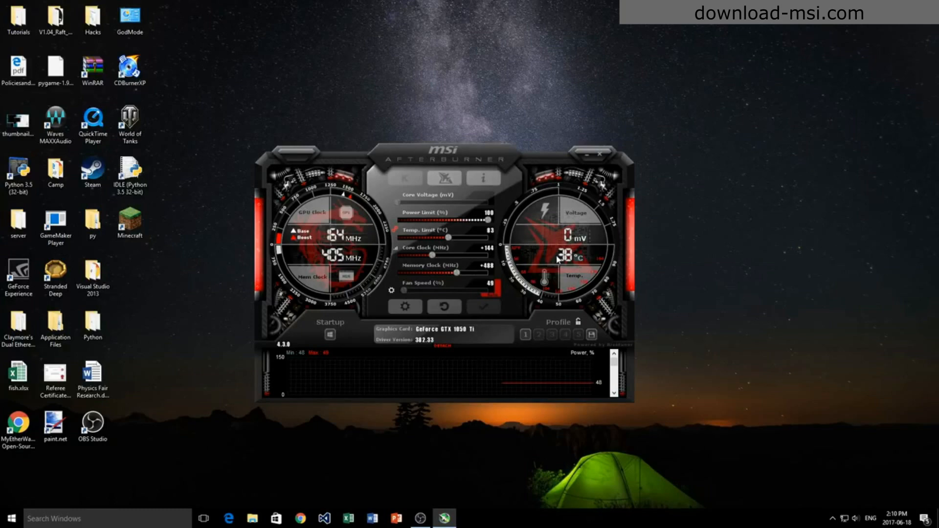
mouse_move(544, 216)
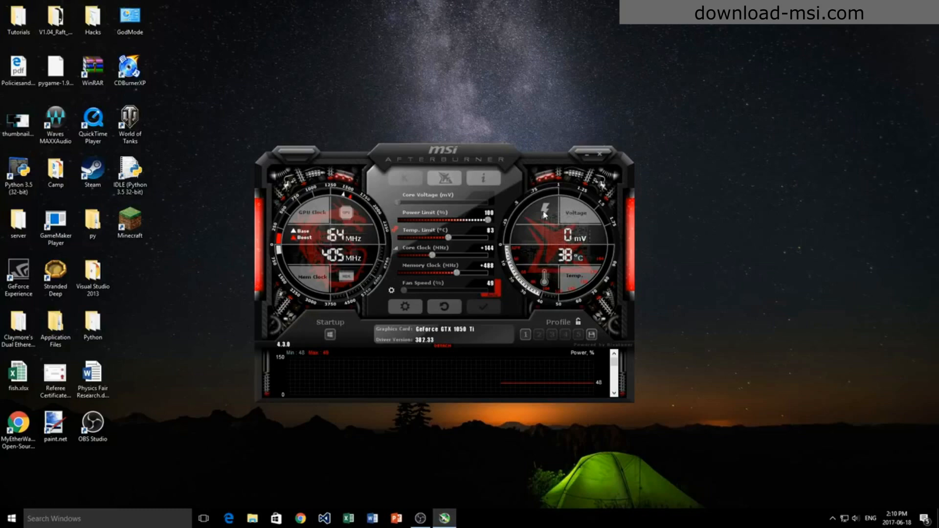
mouse_move(480, 286)
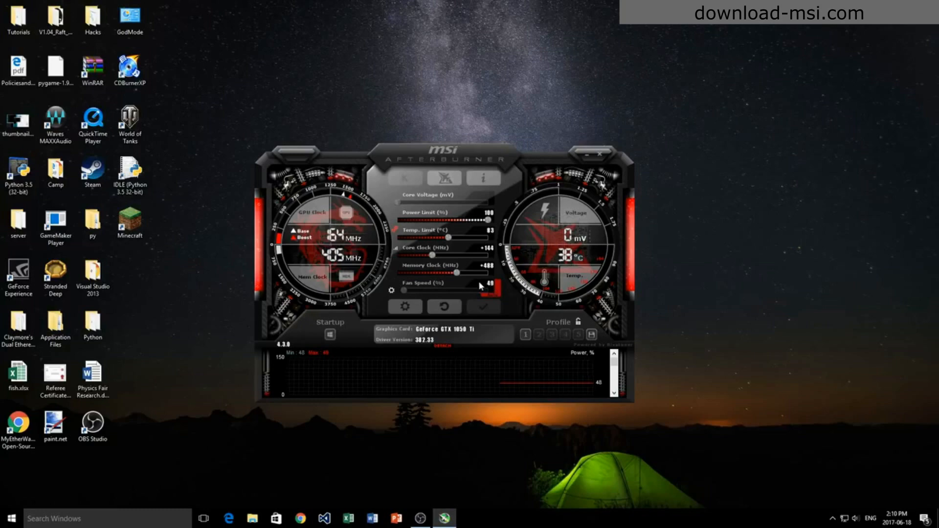
mouse_move(448, 263)
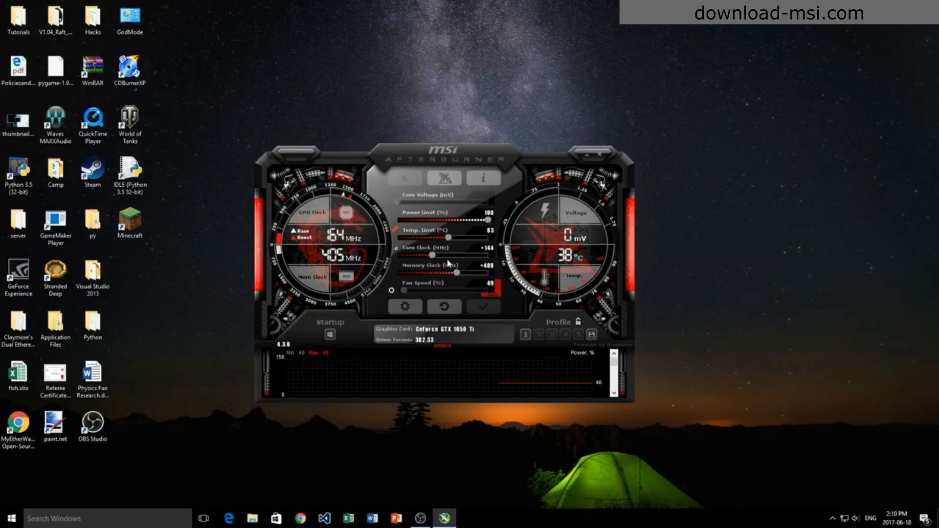
mouse_move(458, 264)
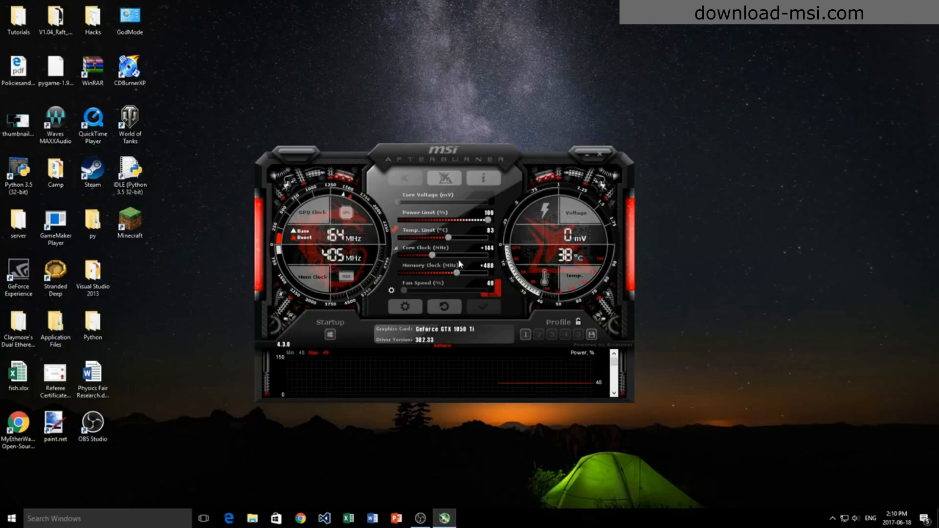
mouse_move(483, 254)
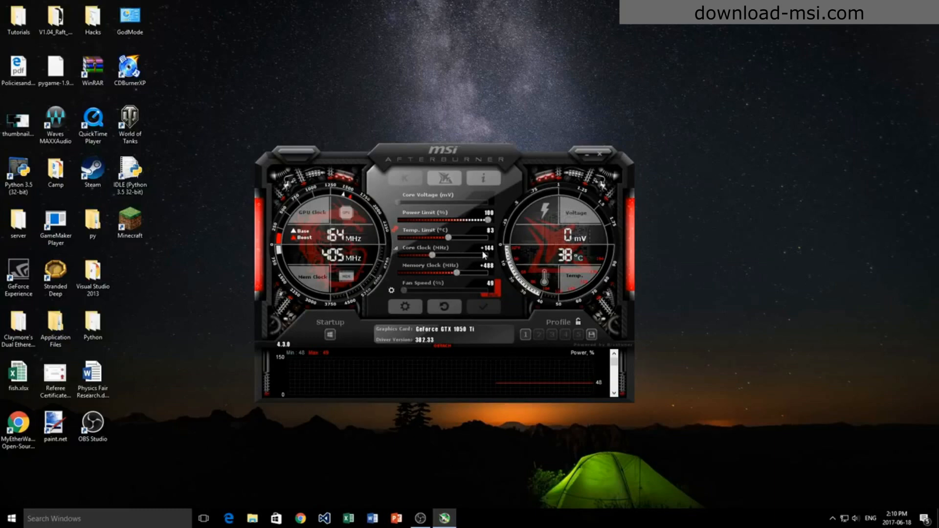
mouse_move(539, 302)
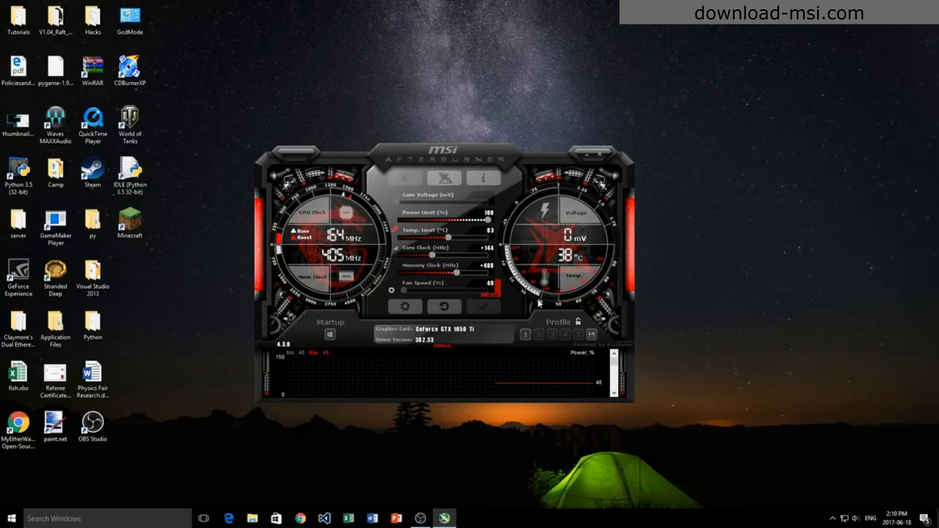
mouse_move(537, 304)
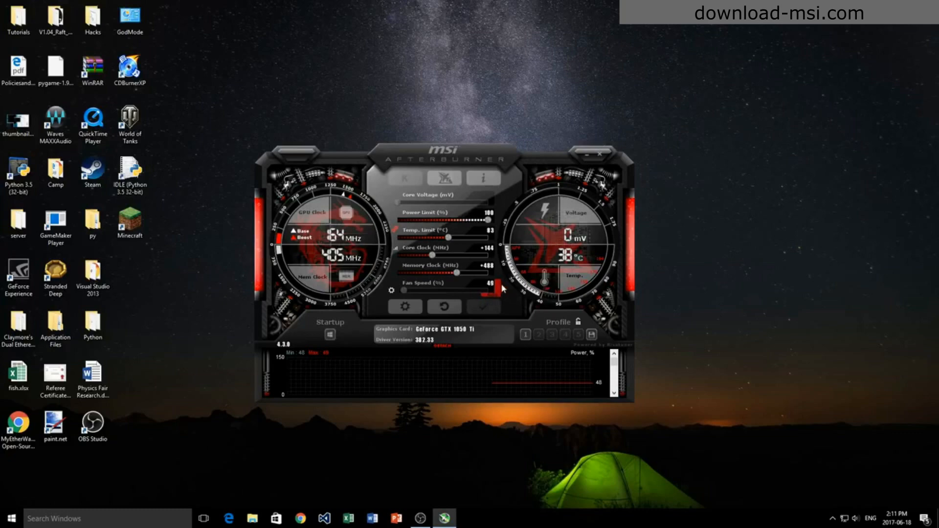
mouse_move(500, 267)
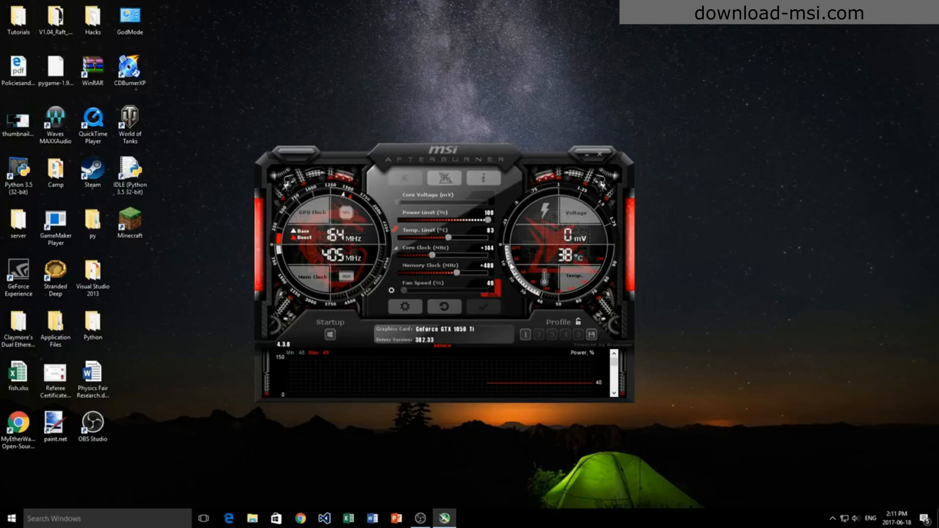
mouse_move(477, 278)
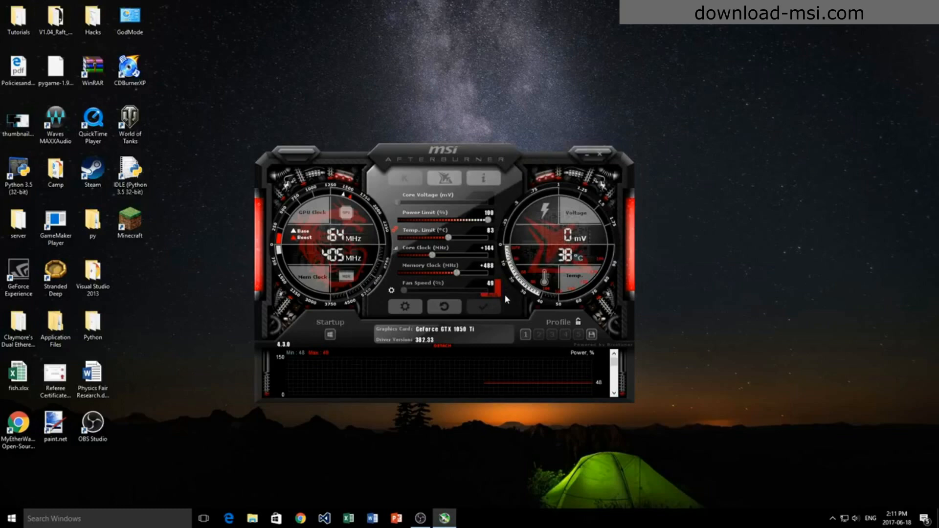
mouse_move(440, 329)
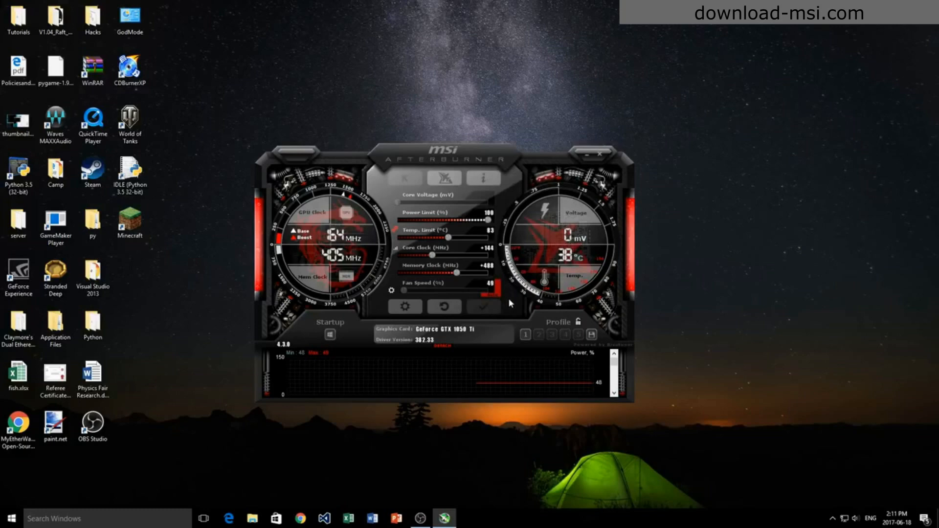
mouse_move(504, 297)
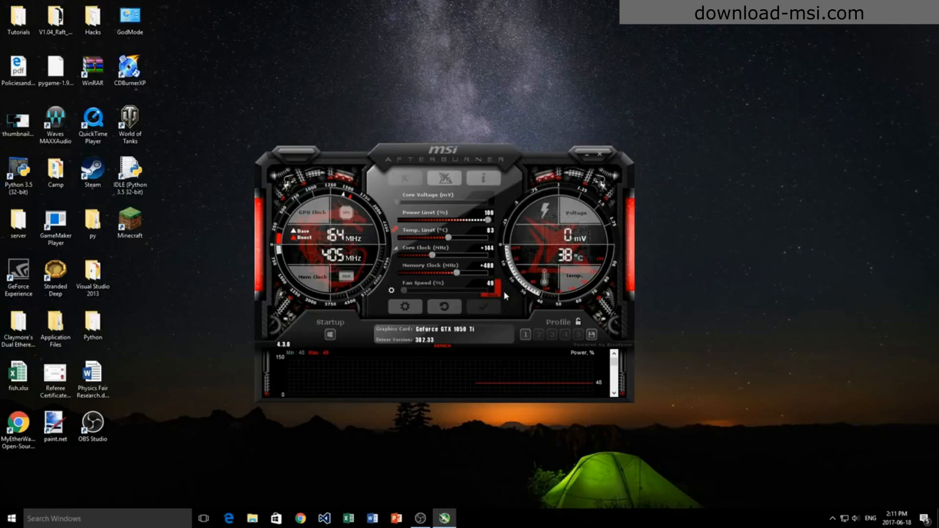
mouse_move(464, 276)
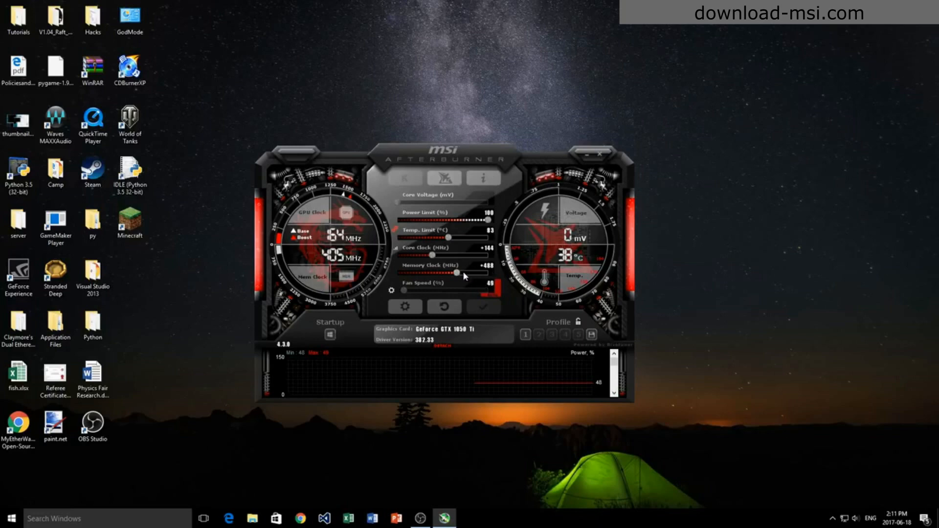
mouse_move(471, 274)
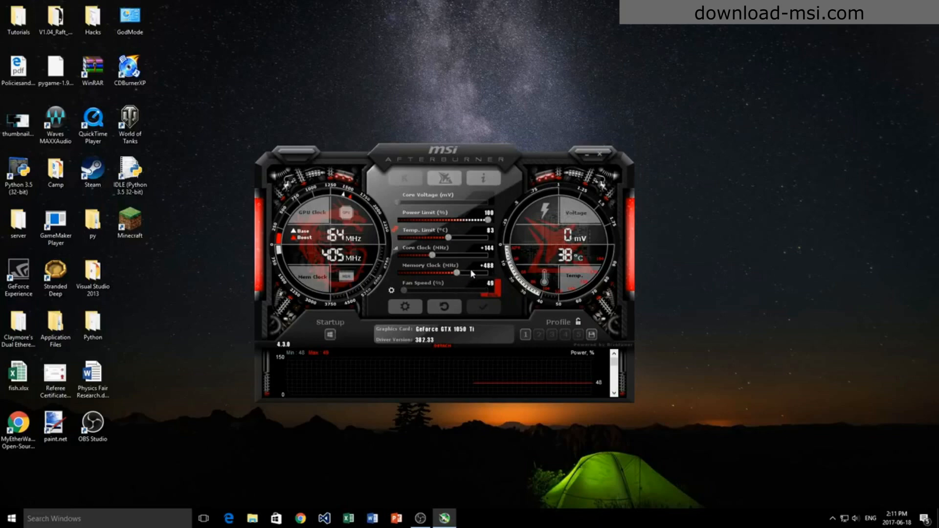
mouse_move(581, 217)
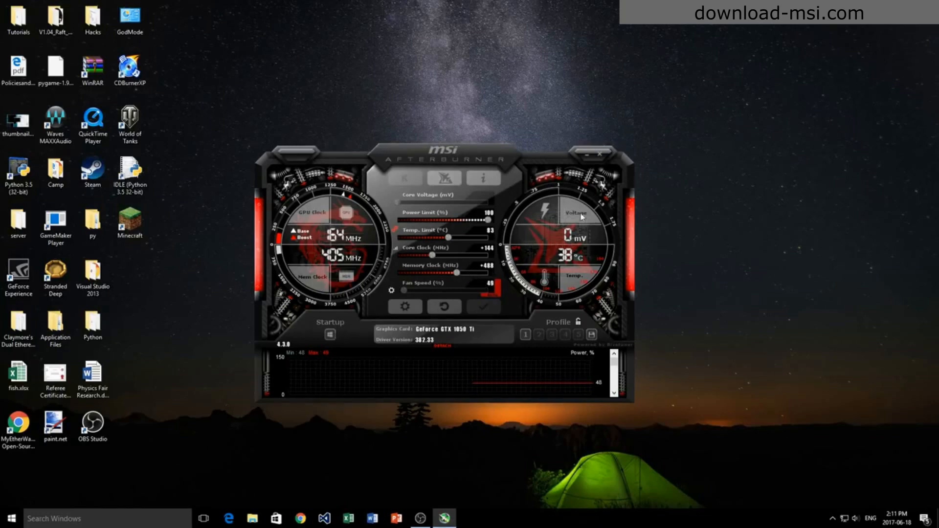
mouse_move(513, 255)
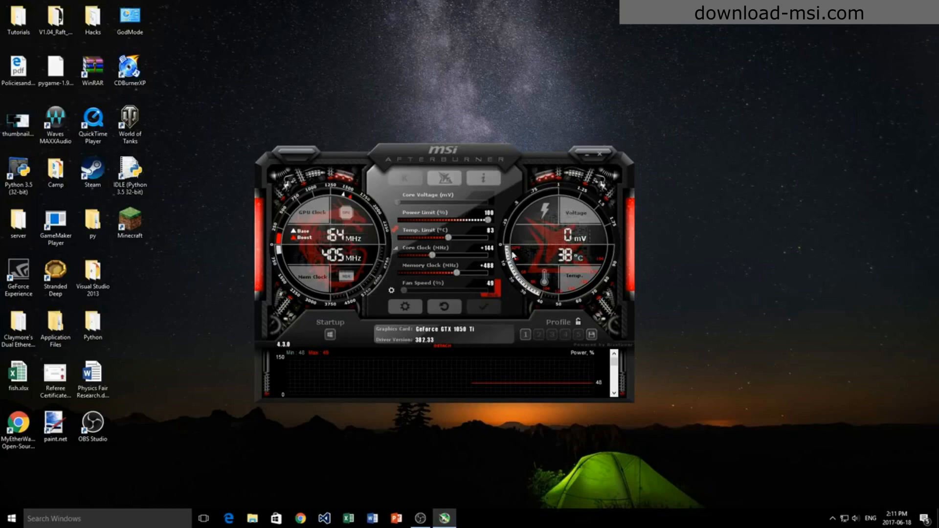
mouse_move(509, 248)
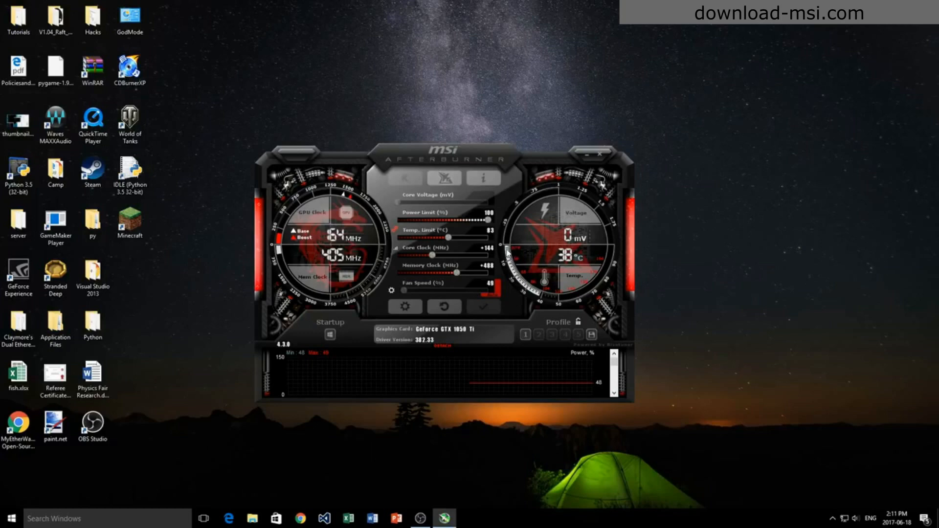
mouse_move(515, 257)
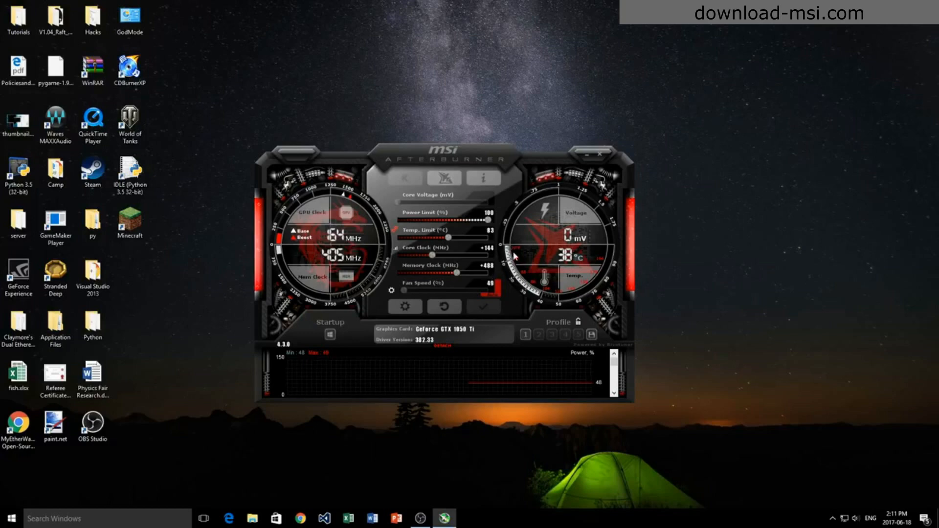
mouse_move(516, 256)
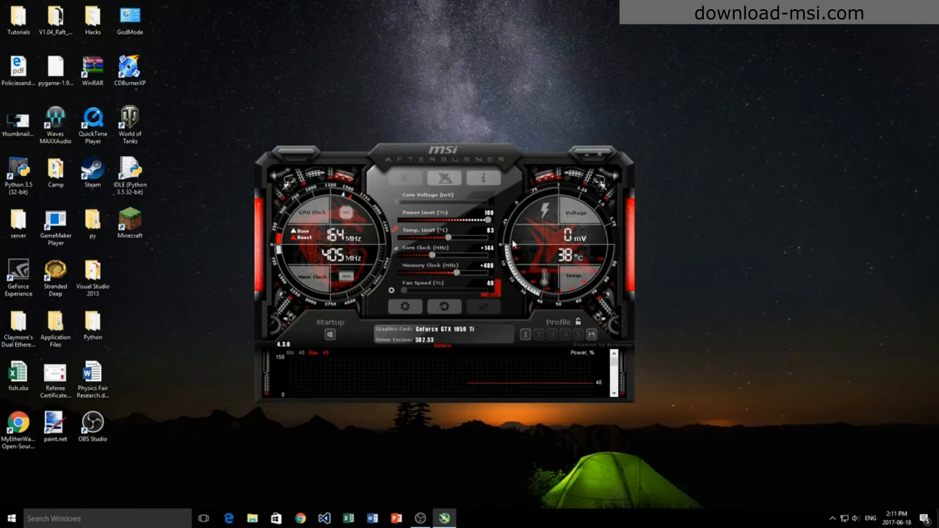
mouse_move(500, 267)
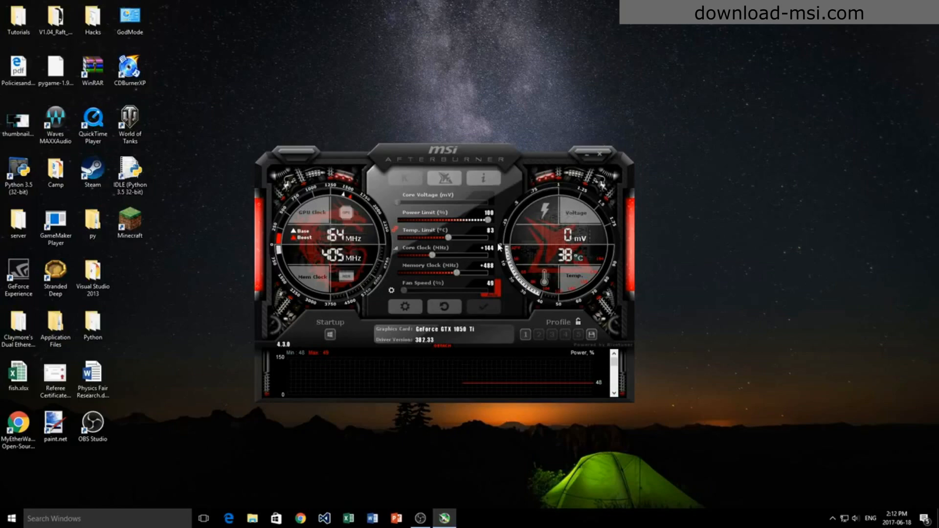
mouse_move(2, 407)
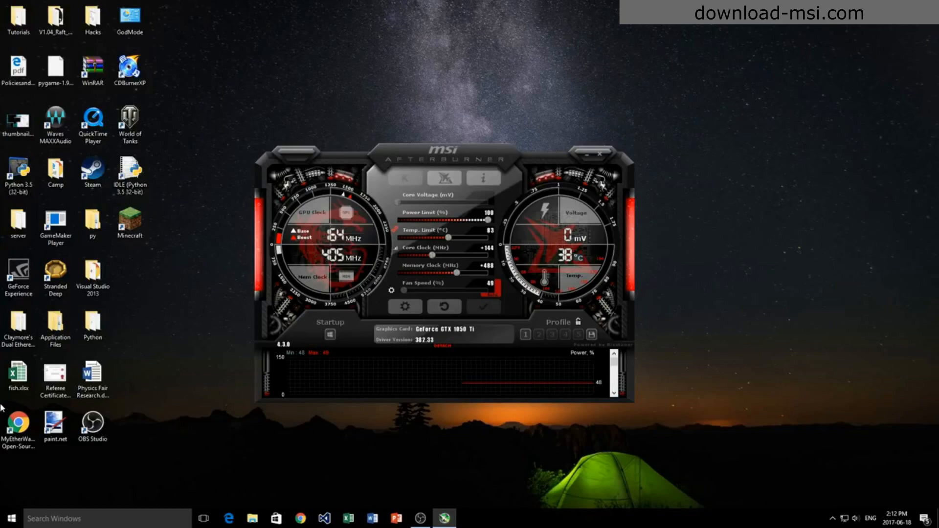